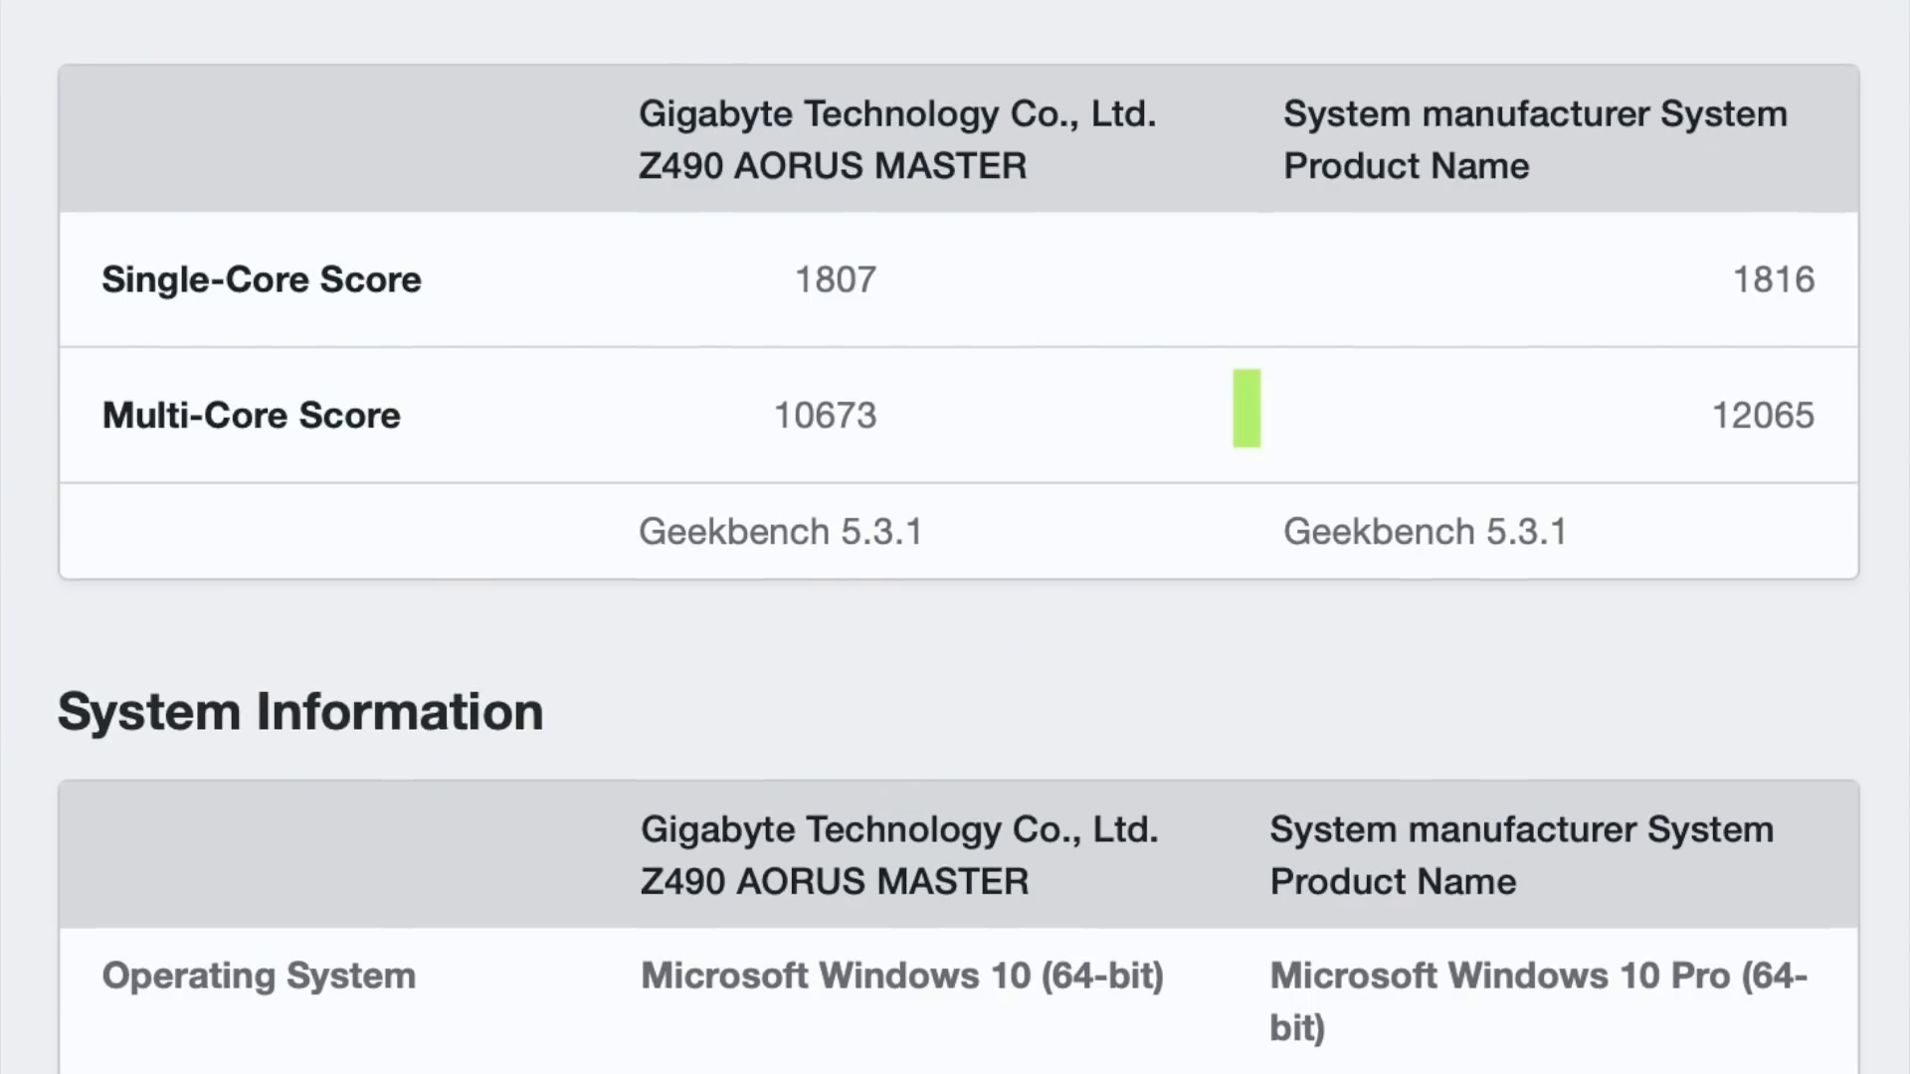
scroll(down, 3)
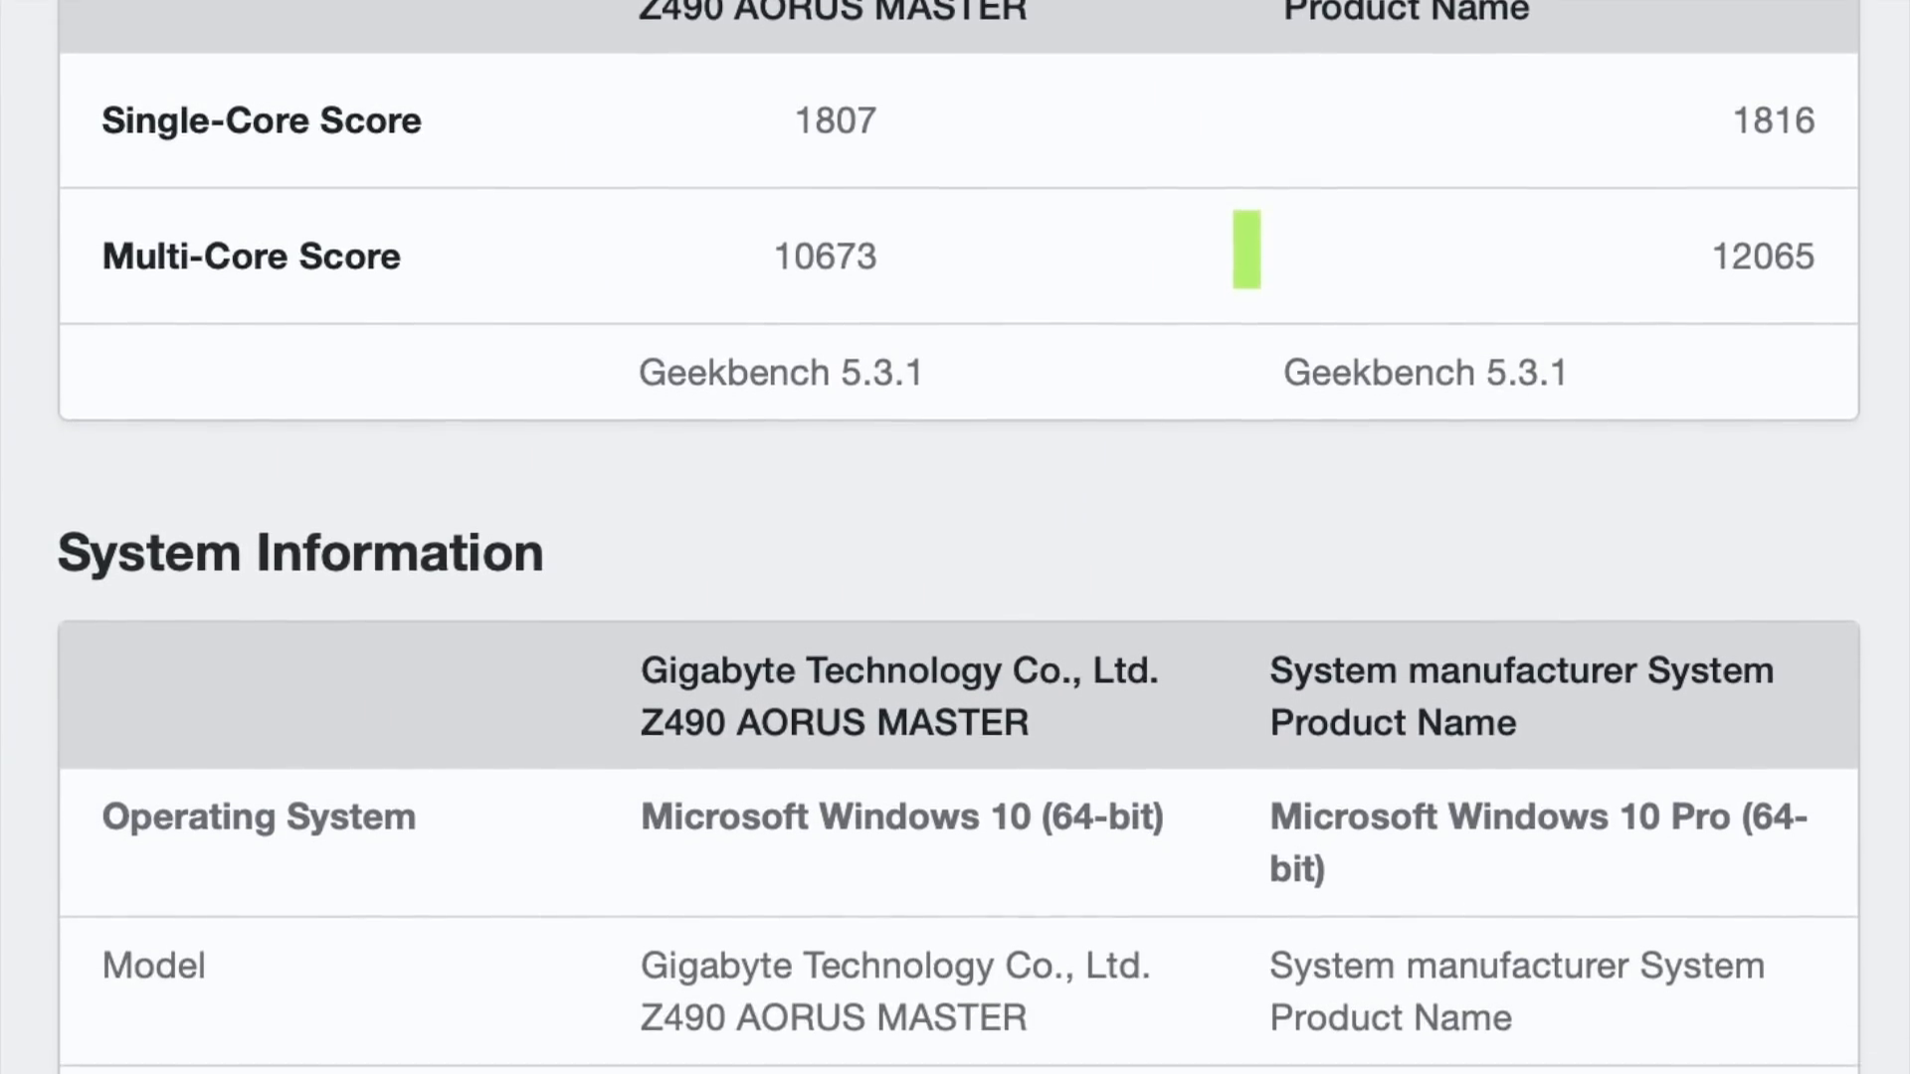
scroll(down, 3)
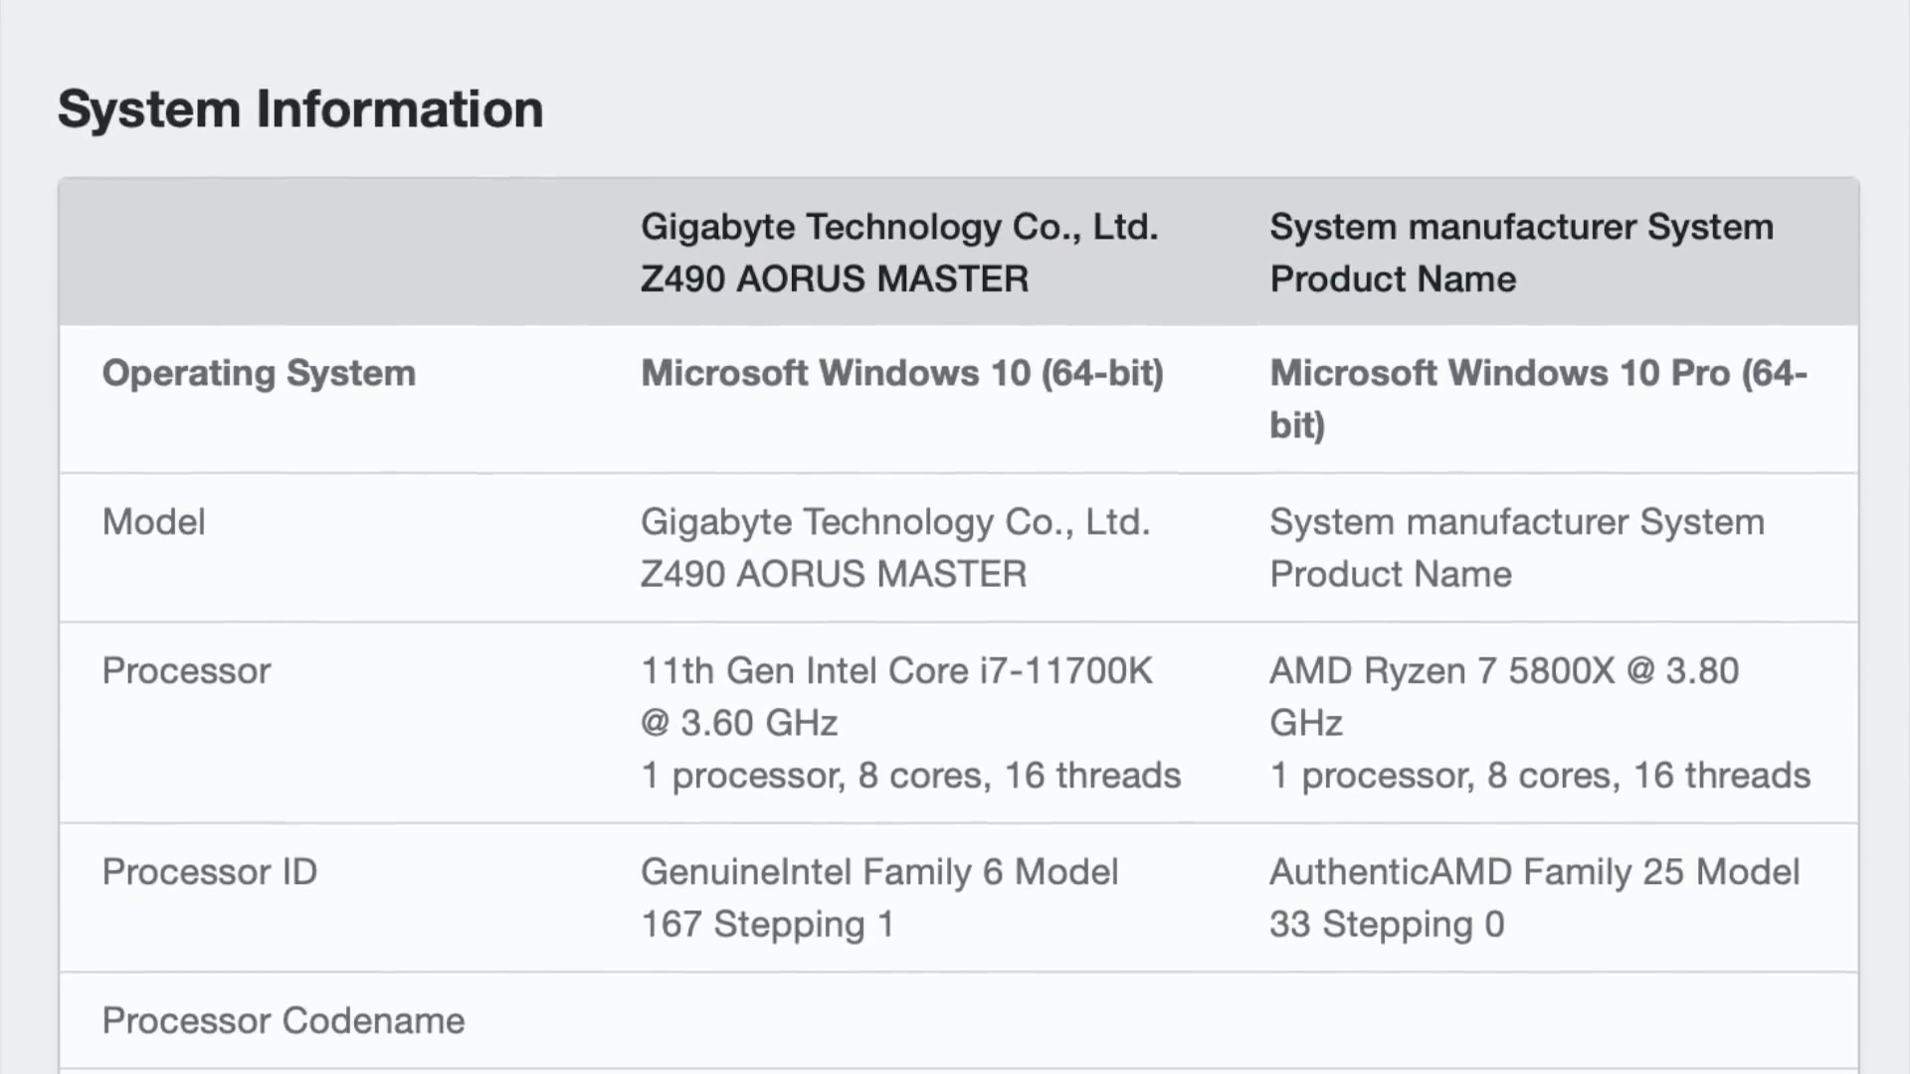
scroll(down, 3)
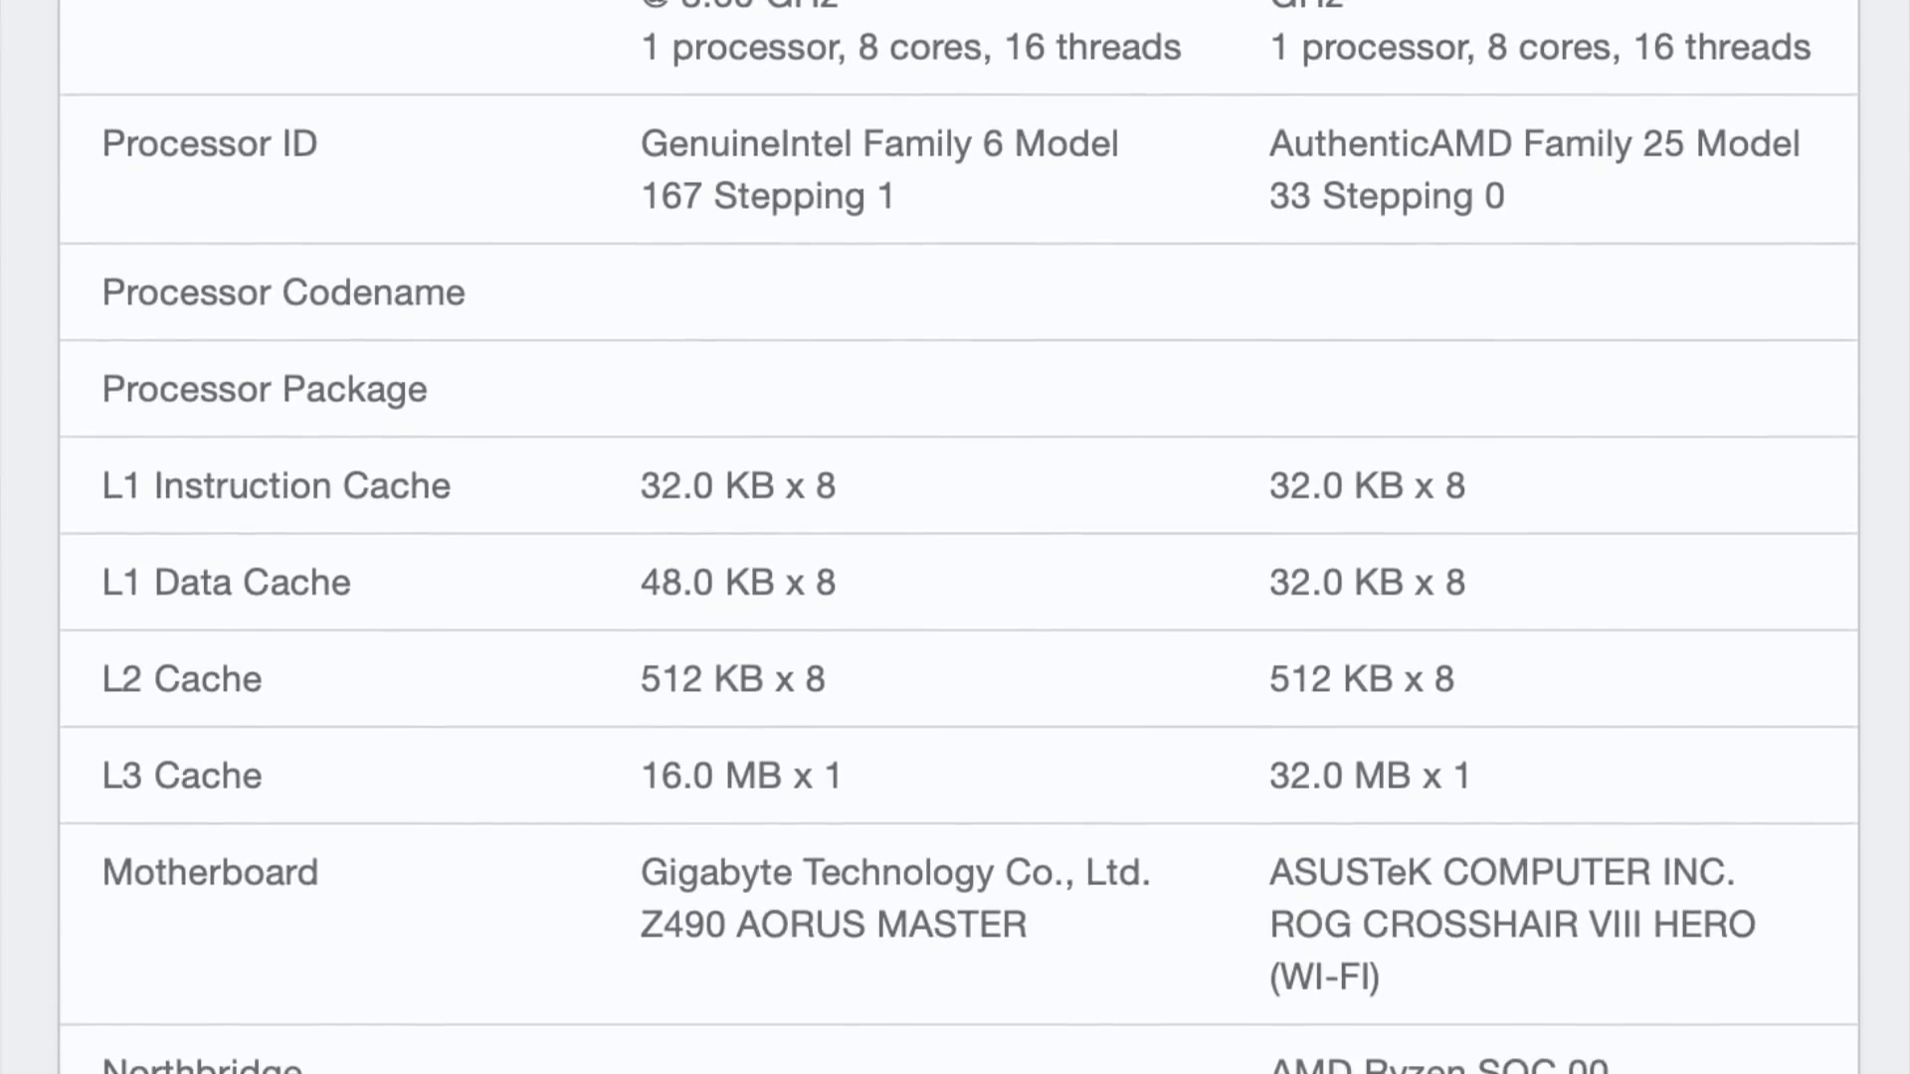
scroll(down, 3)
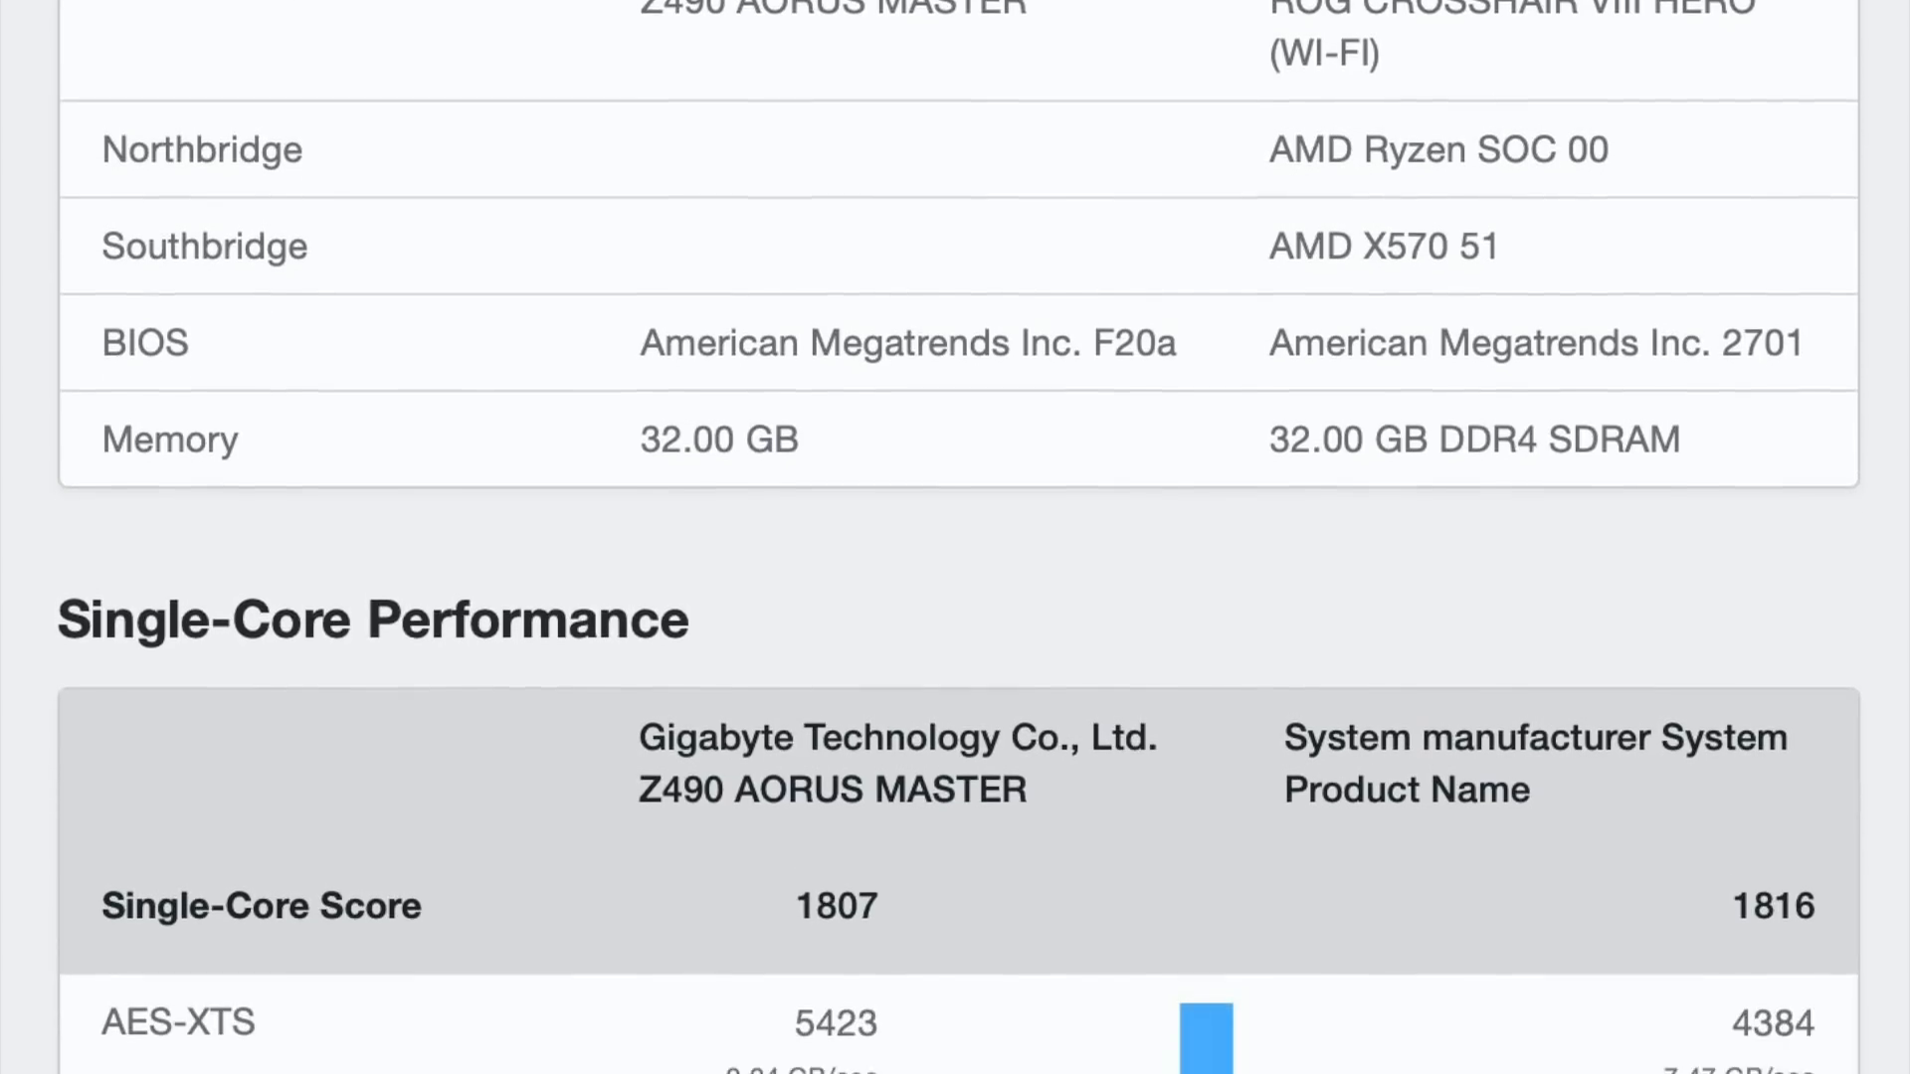
scroll(down, 3)
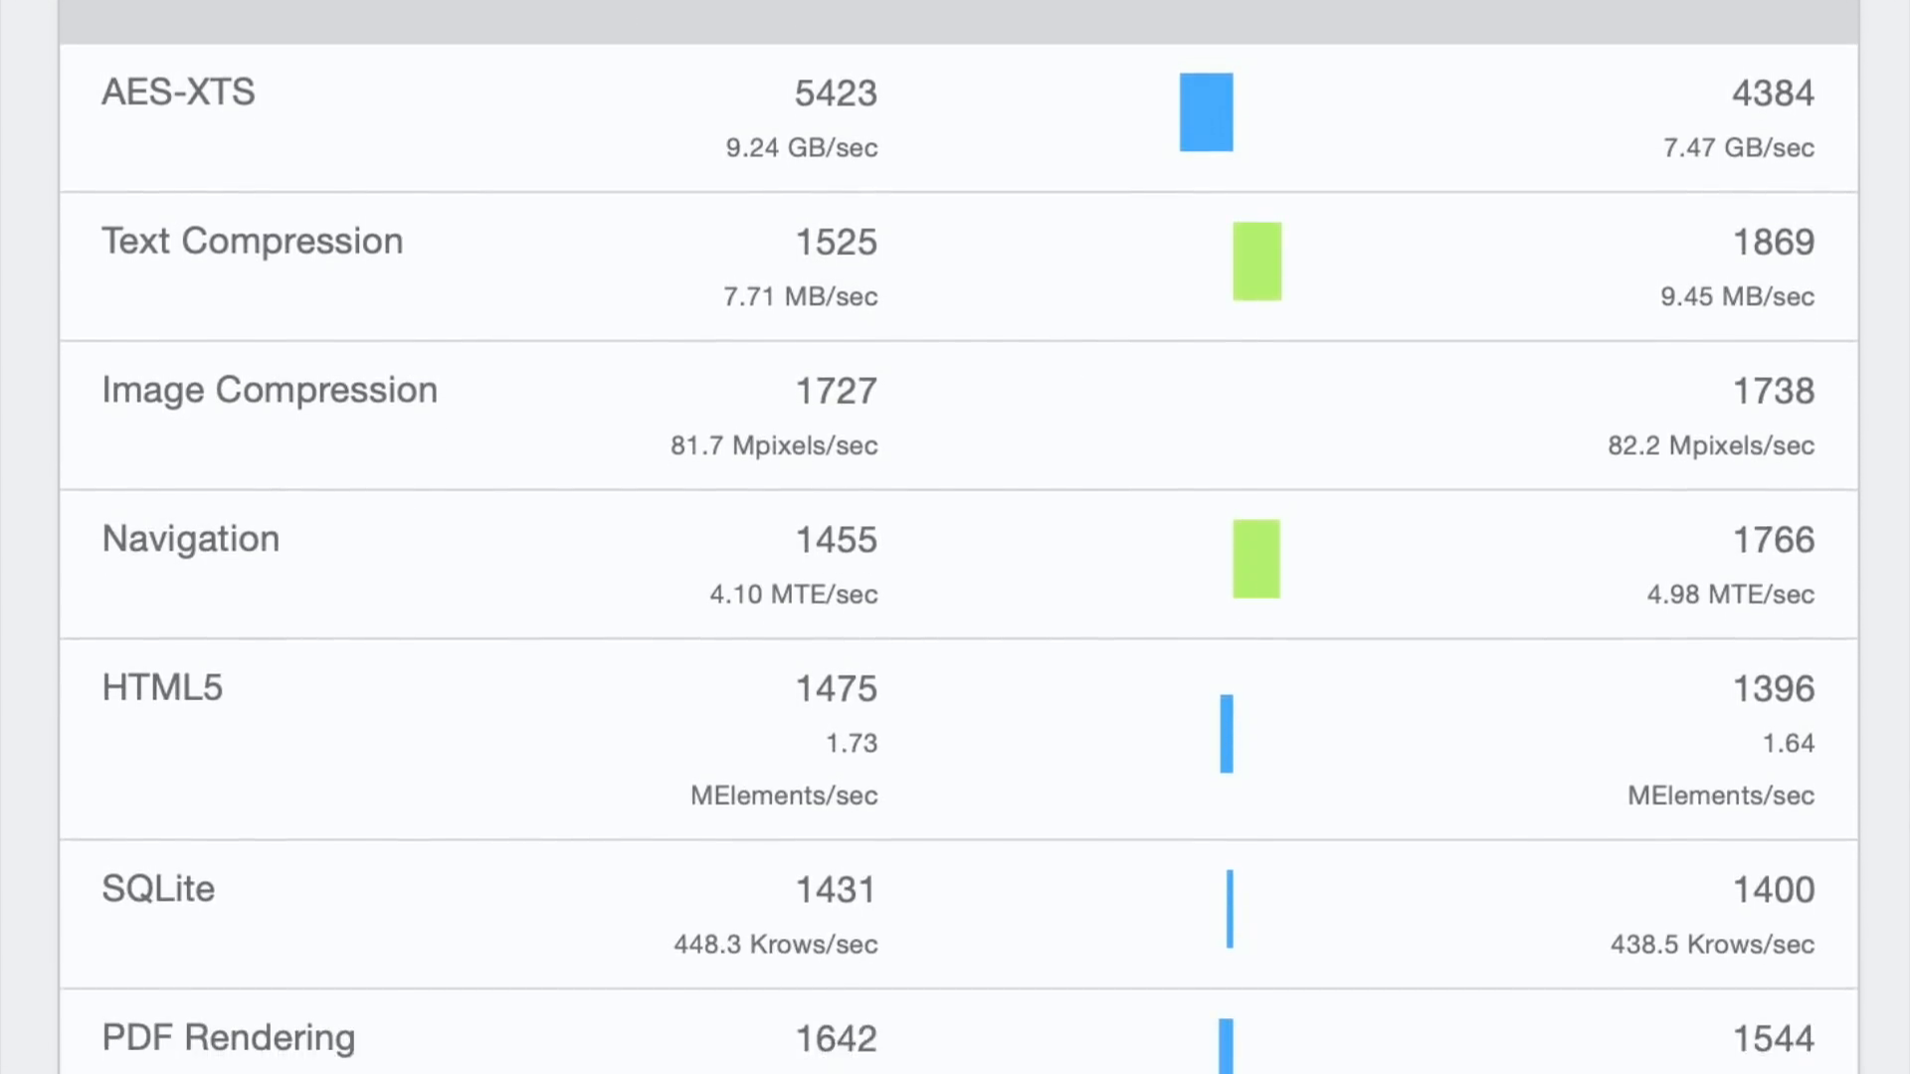
scroll(down, 3)
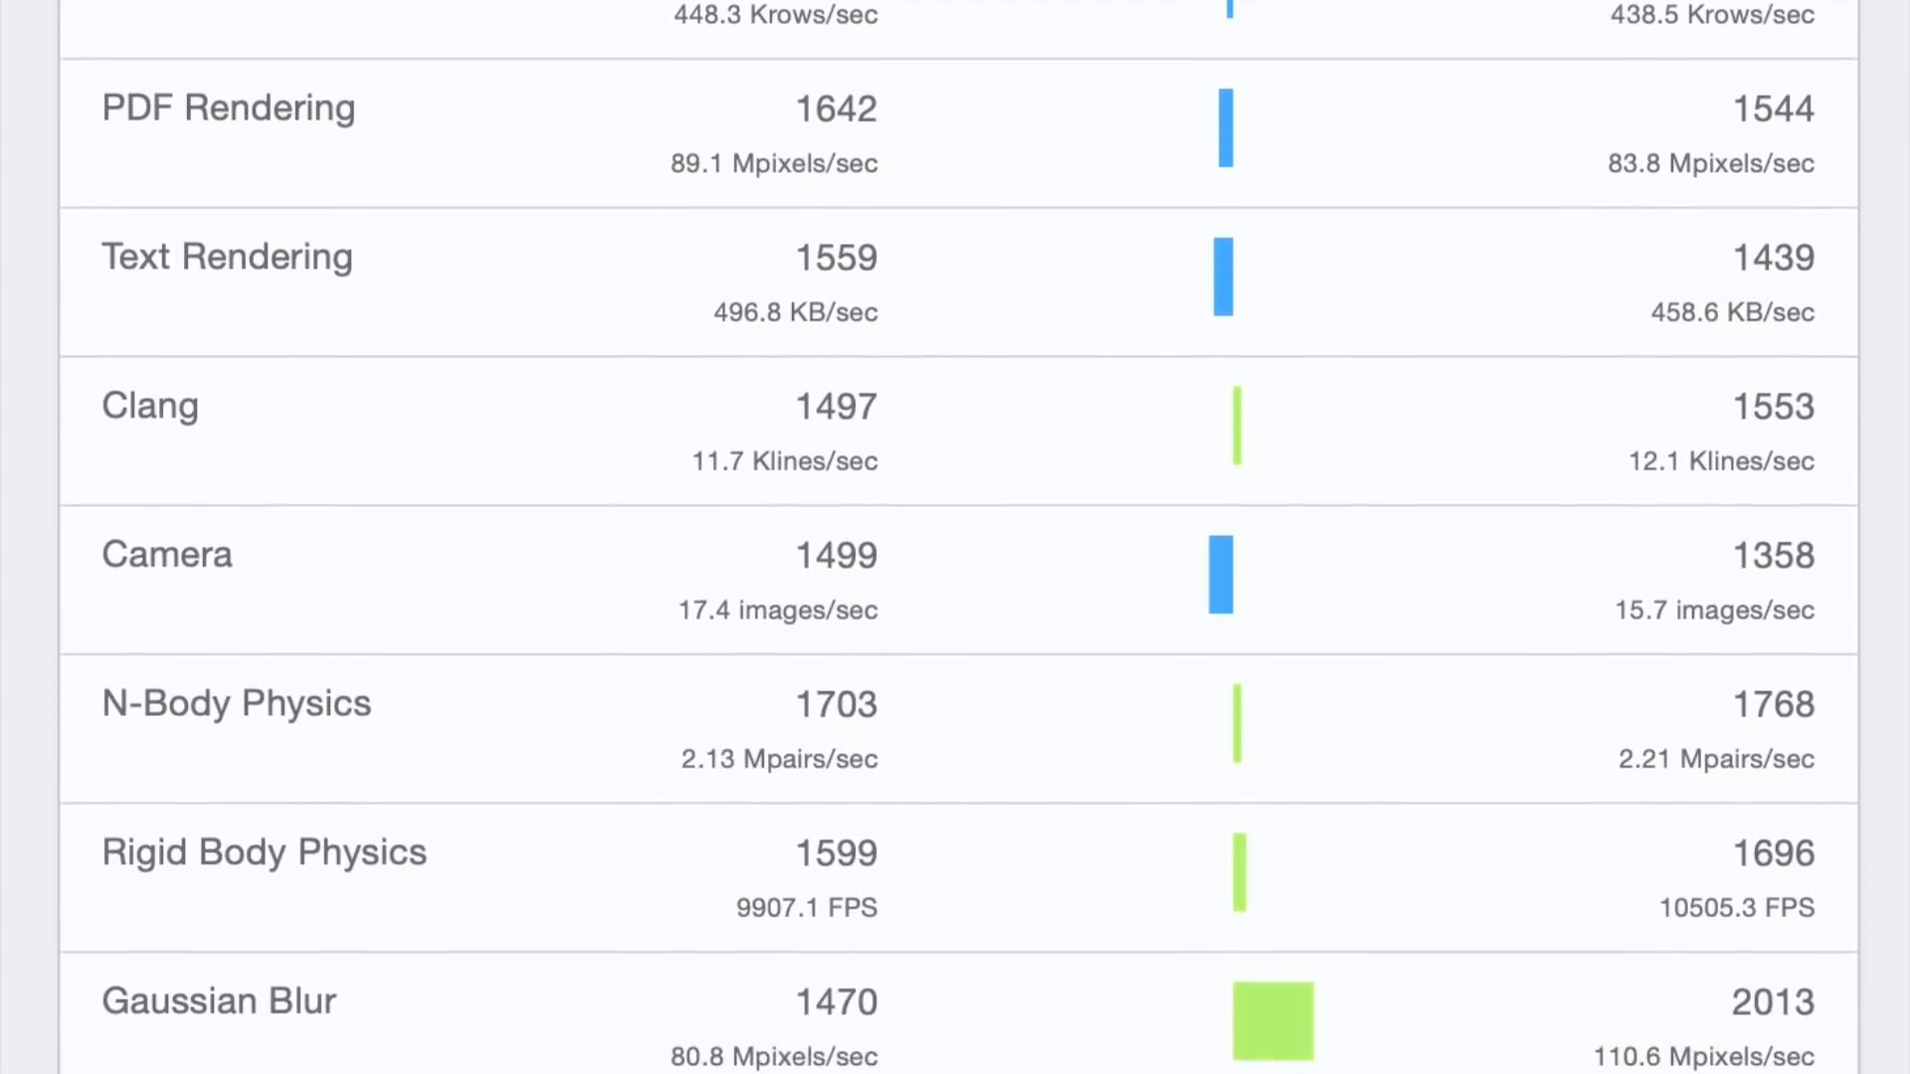
scroll(down, 3)
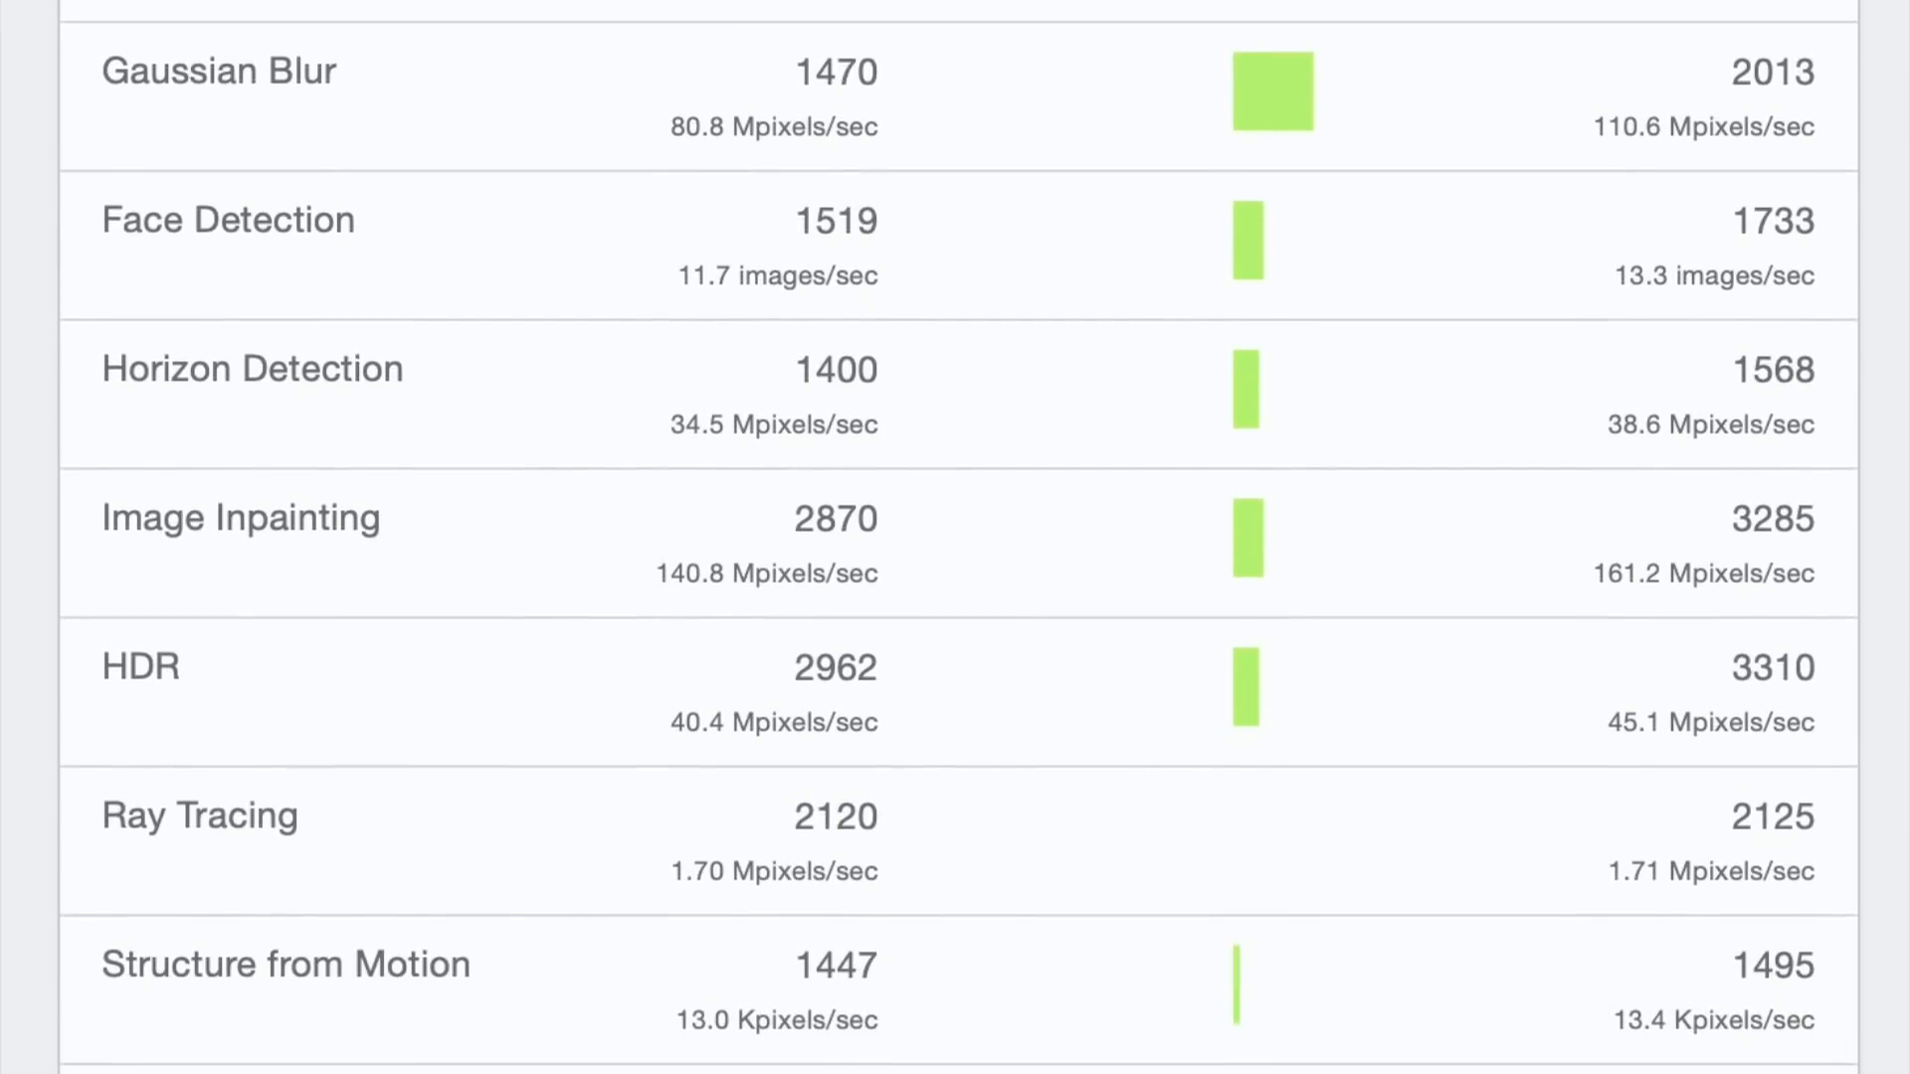
scroll(down, 3)
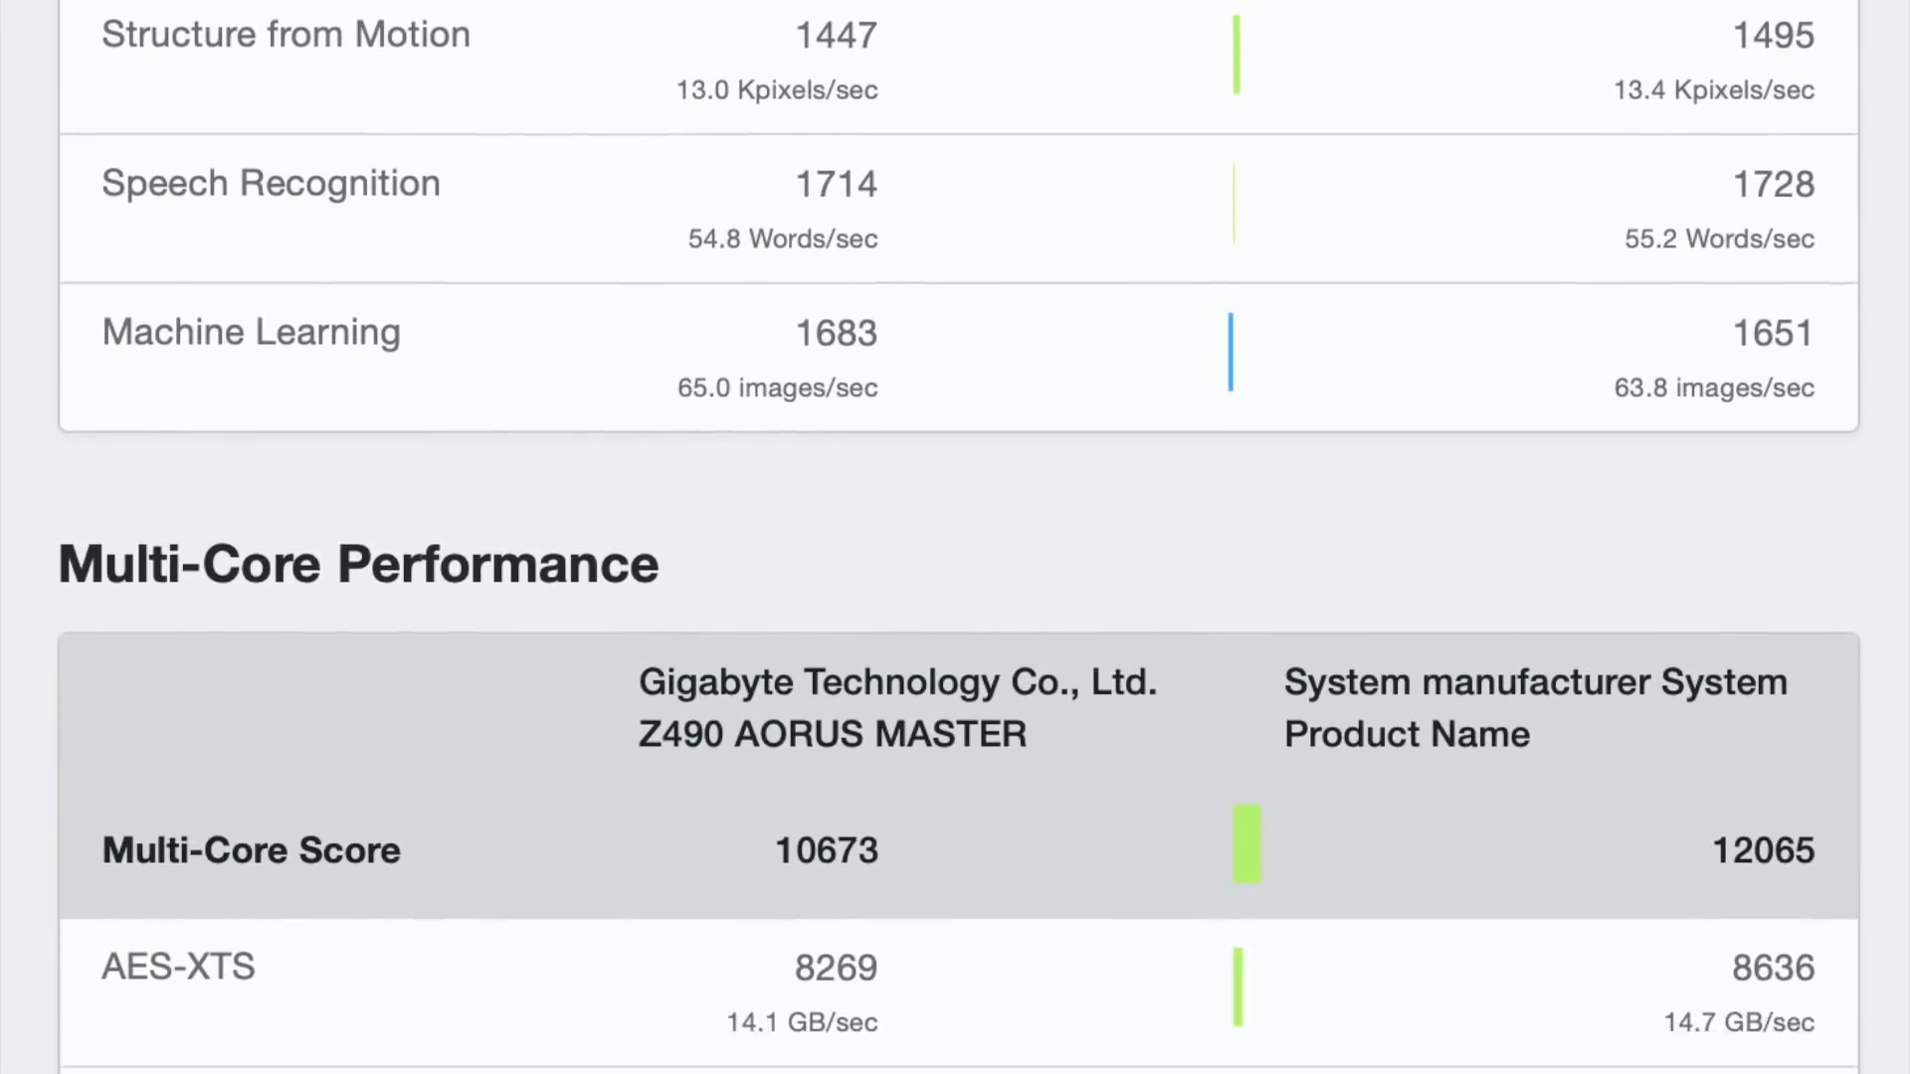
scroll(down, 3)
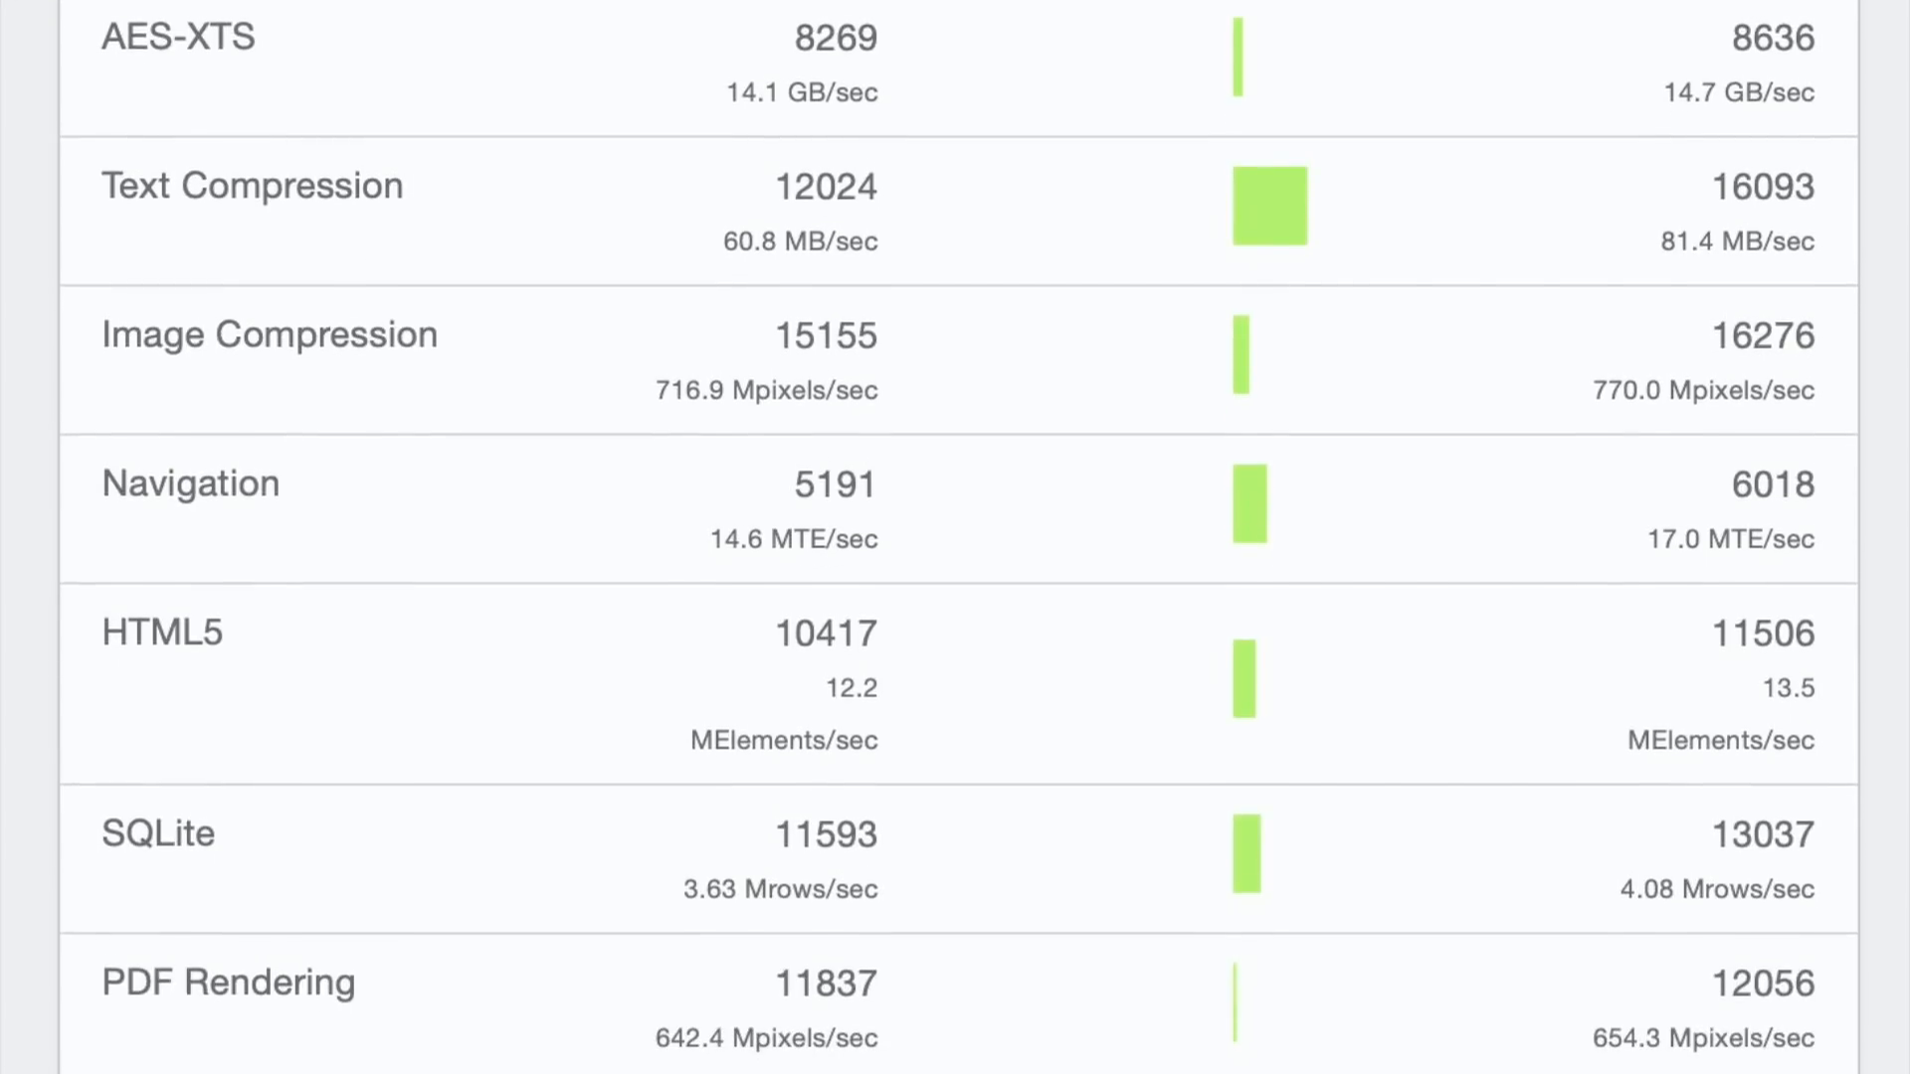
scroll(down, 3)
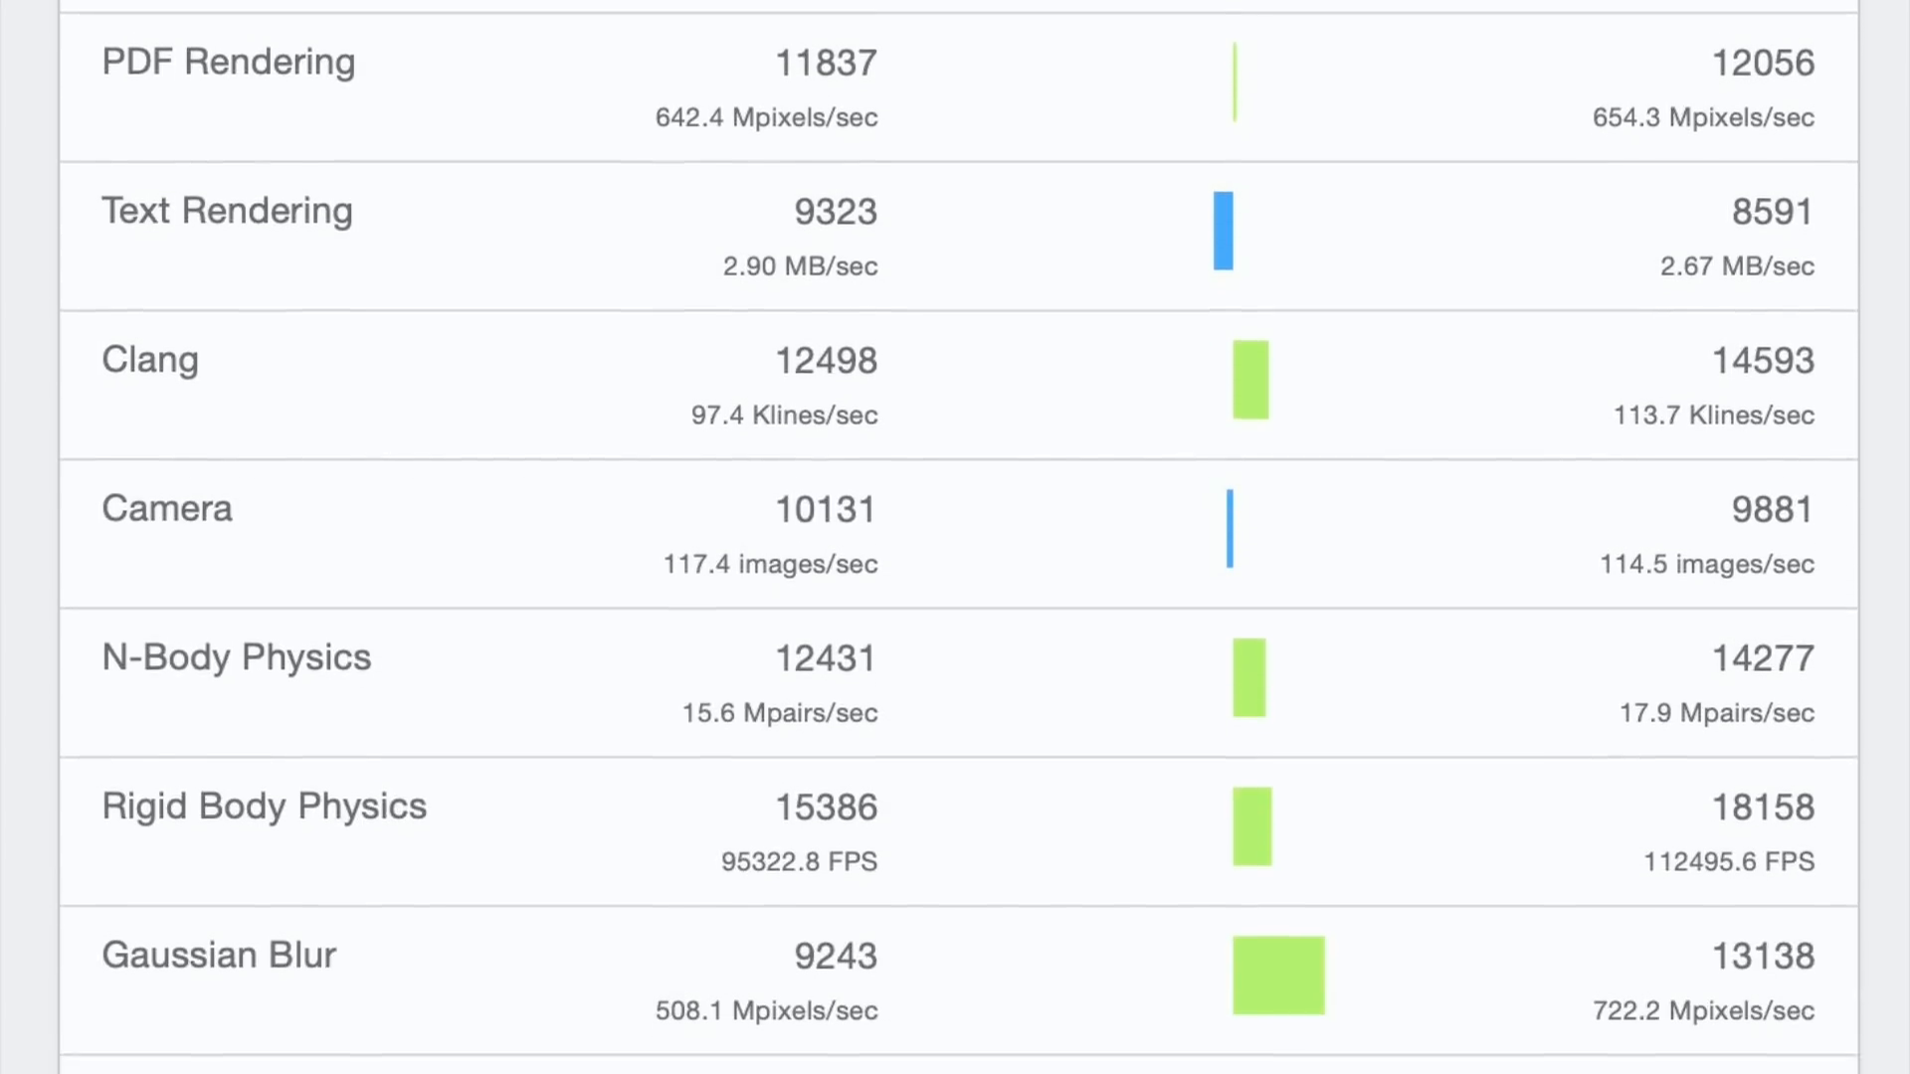
scroll(down, 3)
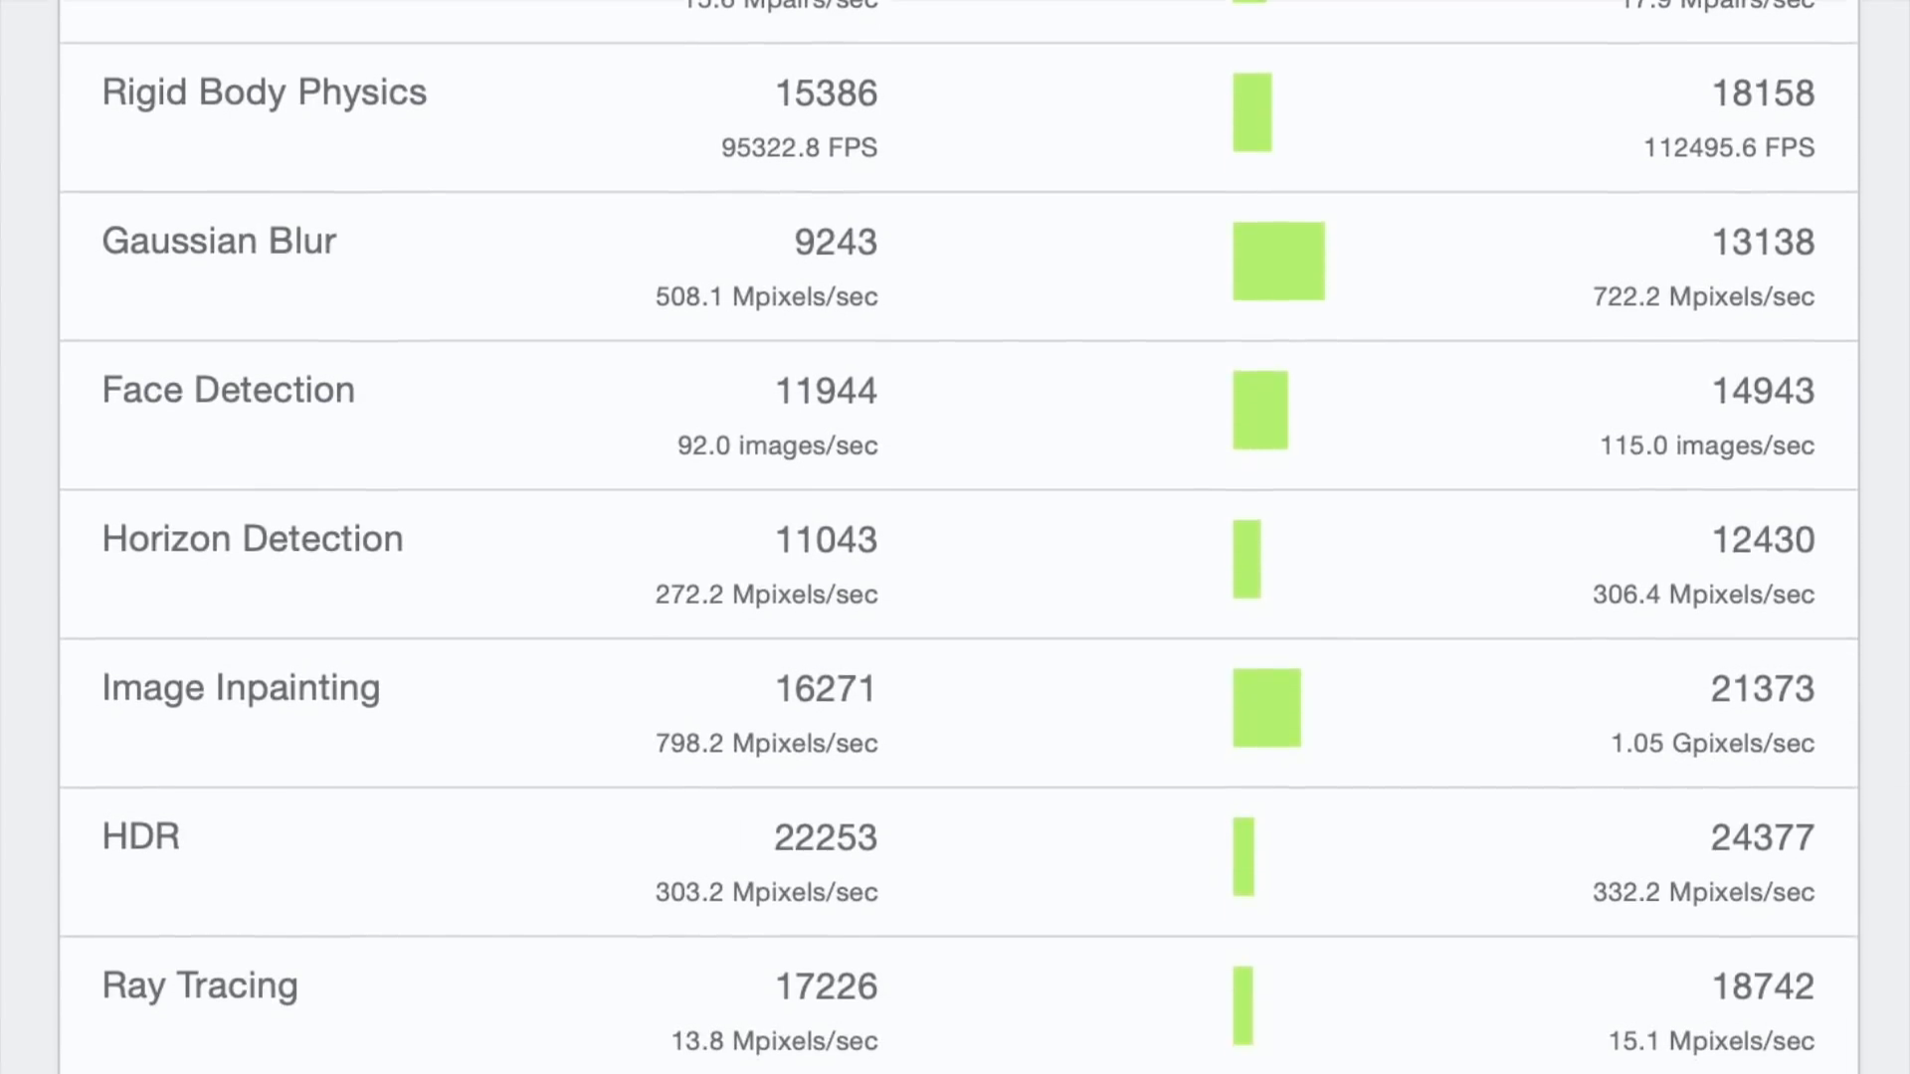
scroll(down, 3)
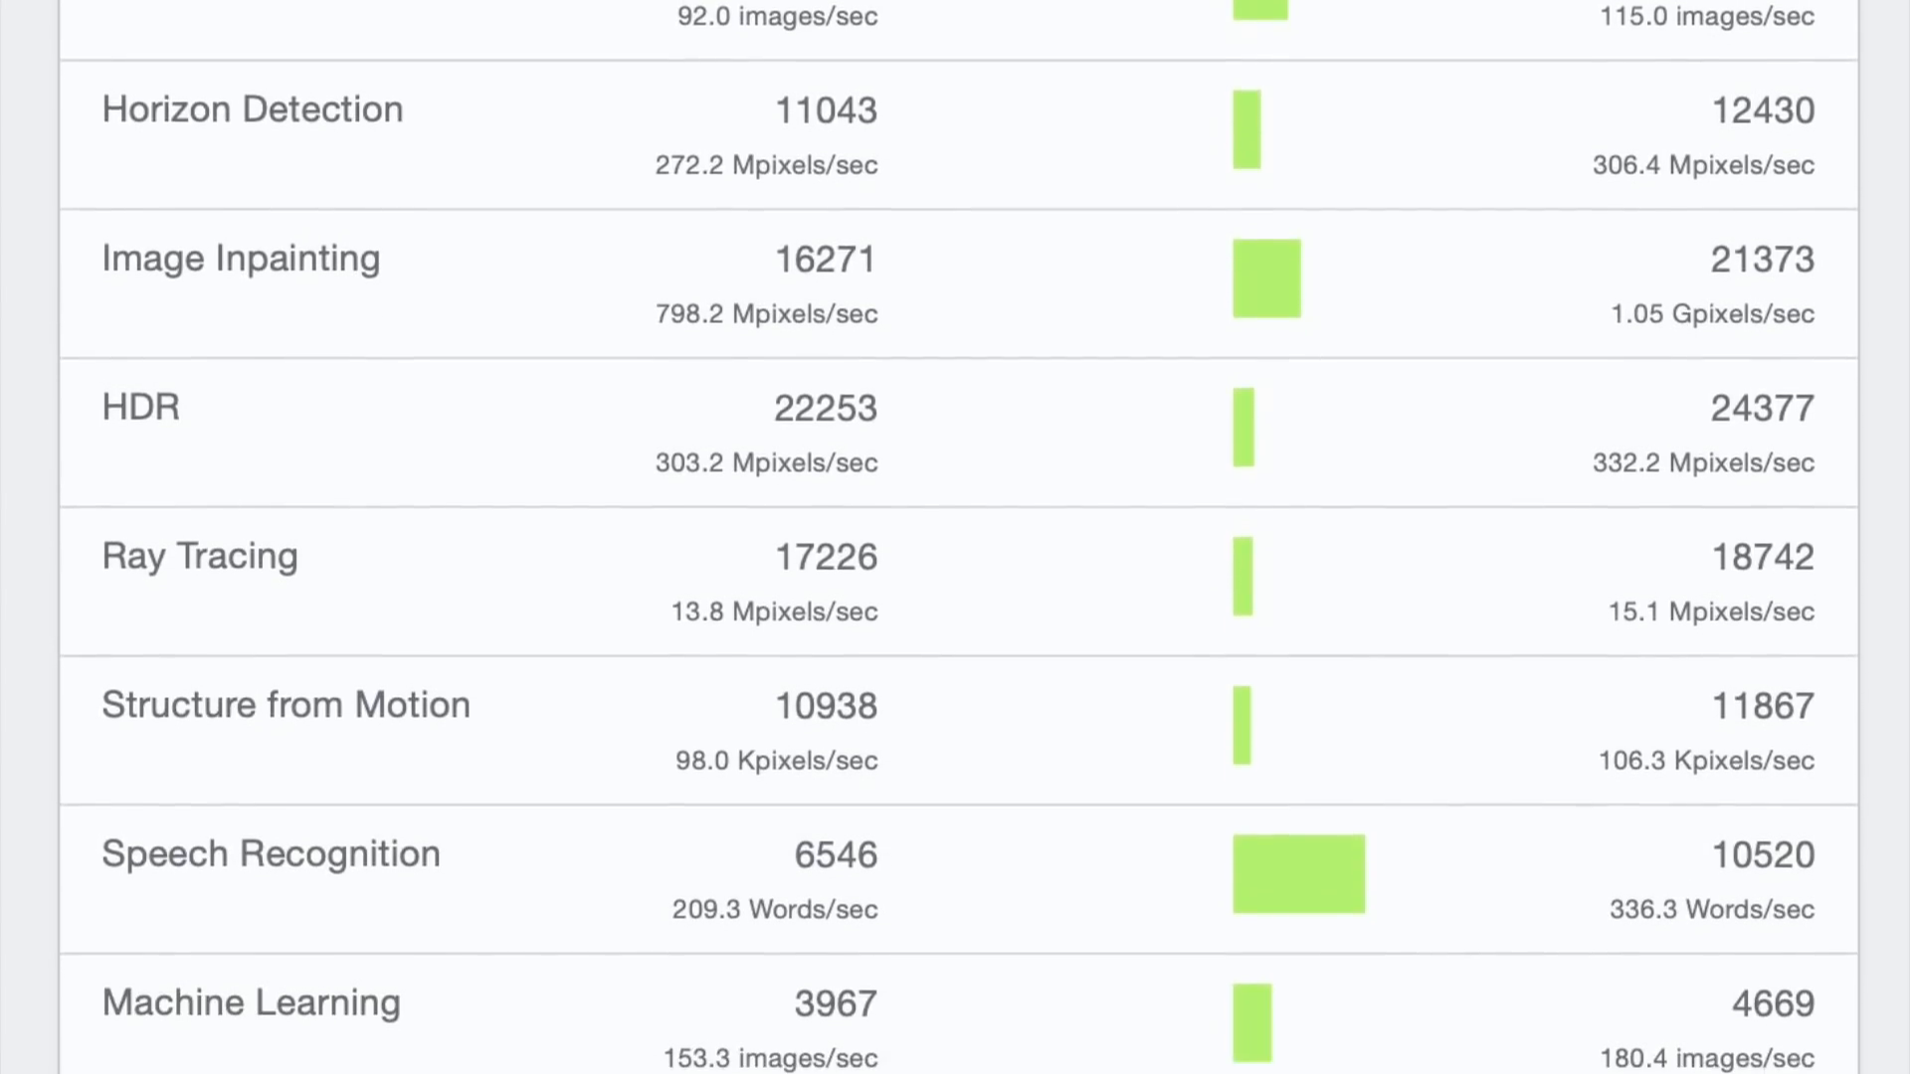
scroll(down, 3)
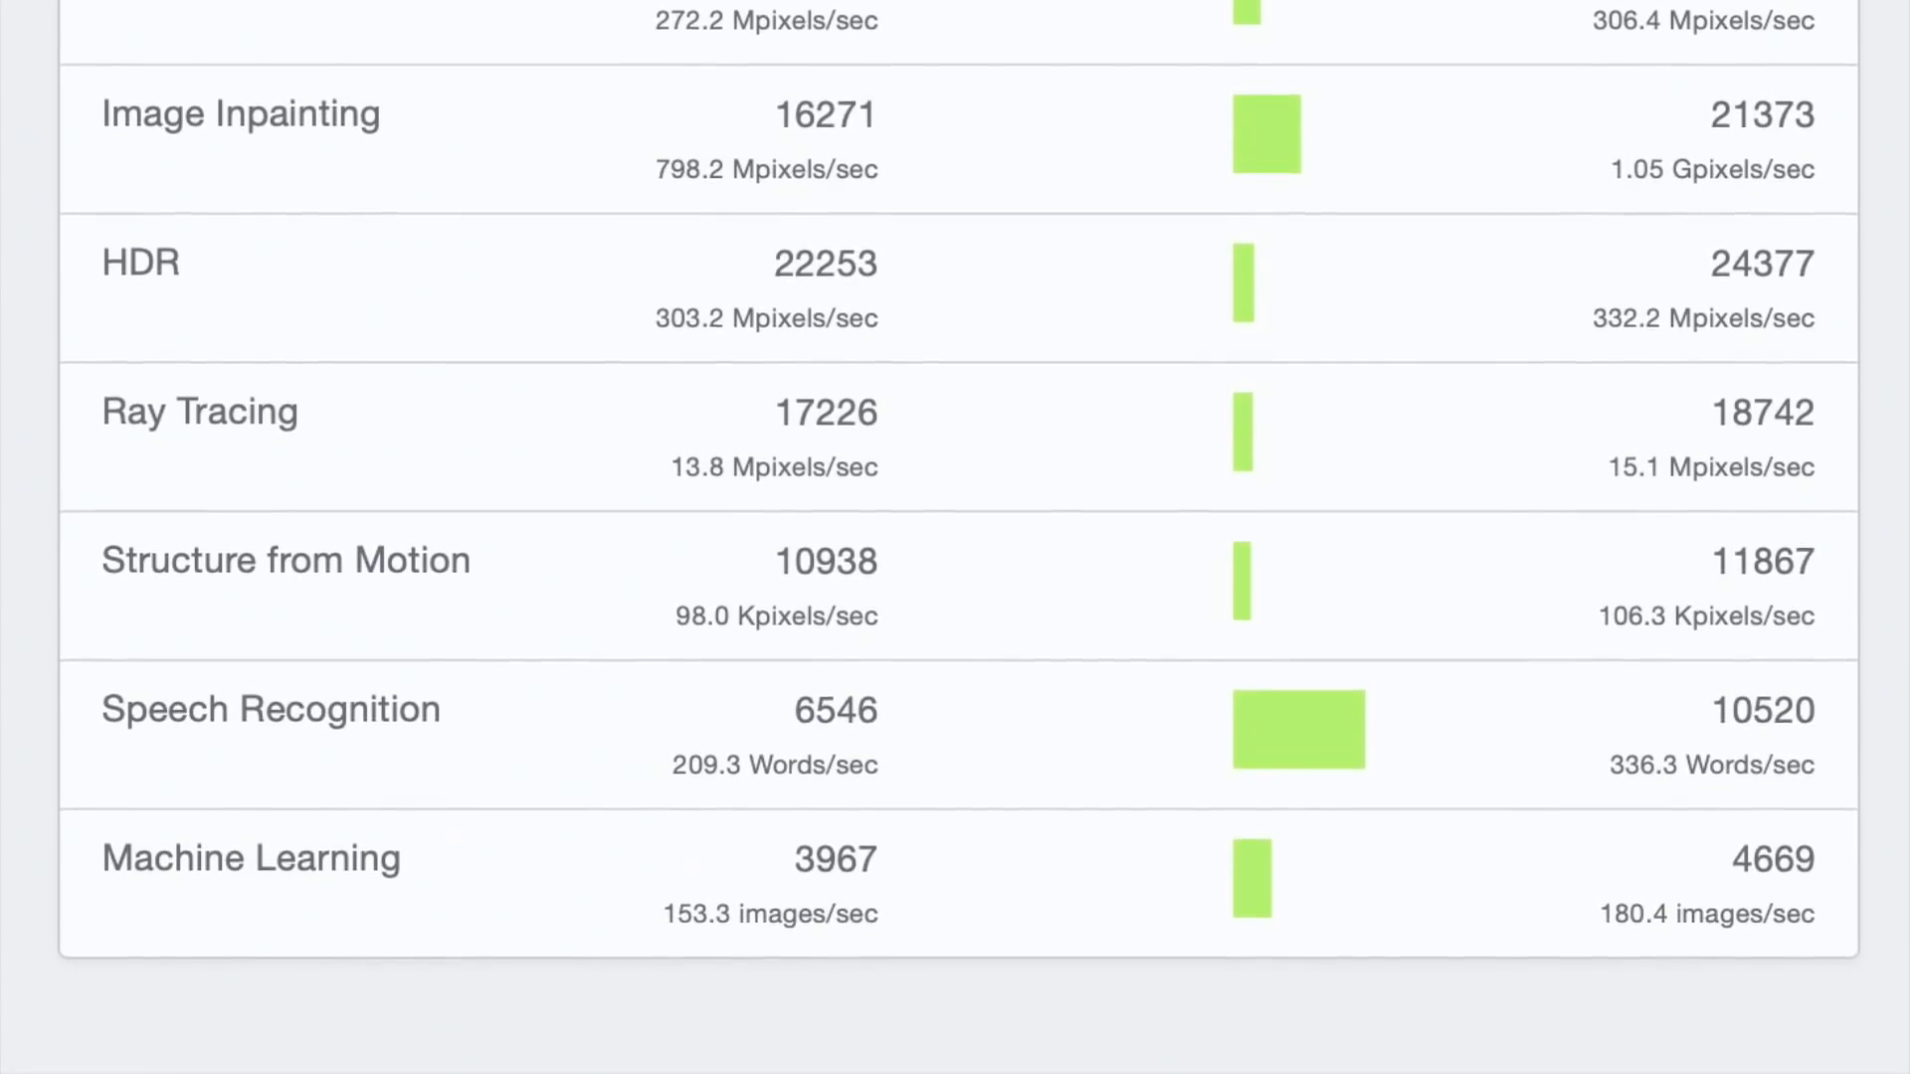